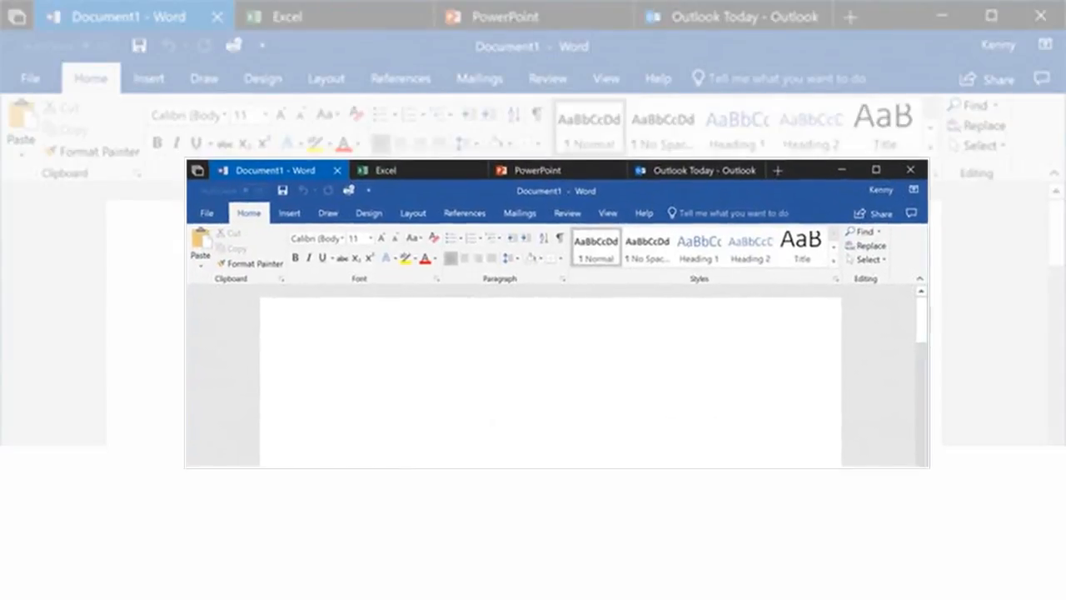
Go from the tabbed Word window to Data usage showing 151 MB roaming use
left_click_drag(533, 170, 556, 190)
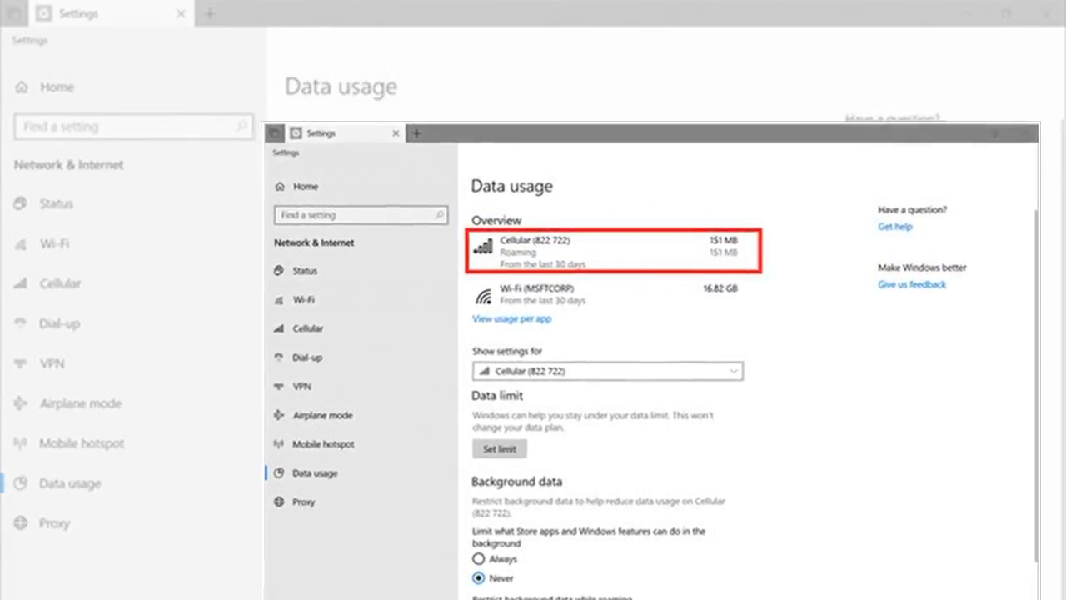
left_click_drag(321, 133, 354, 147)
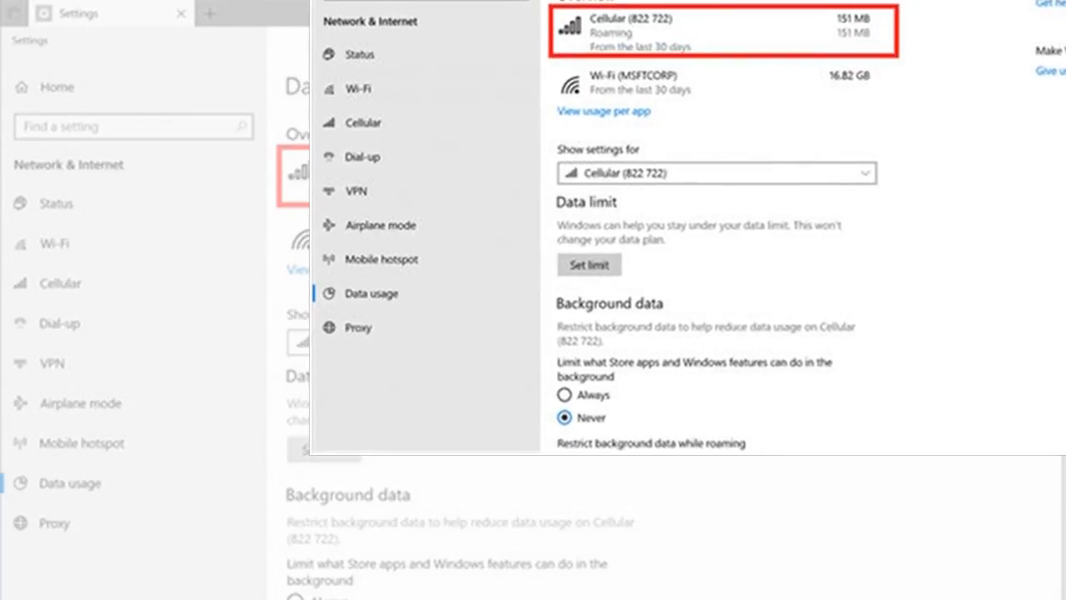
scroll("down", 3)
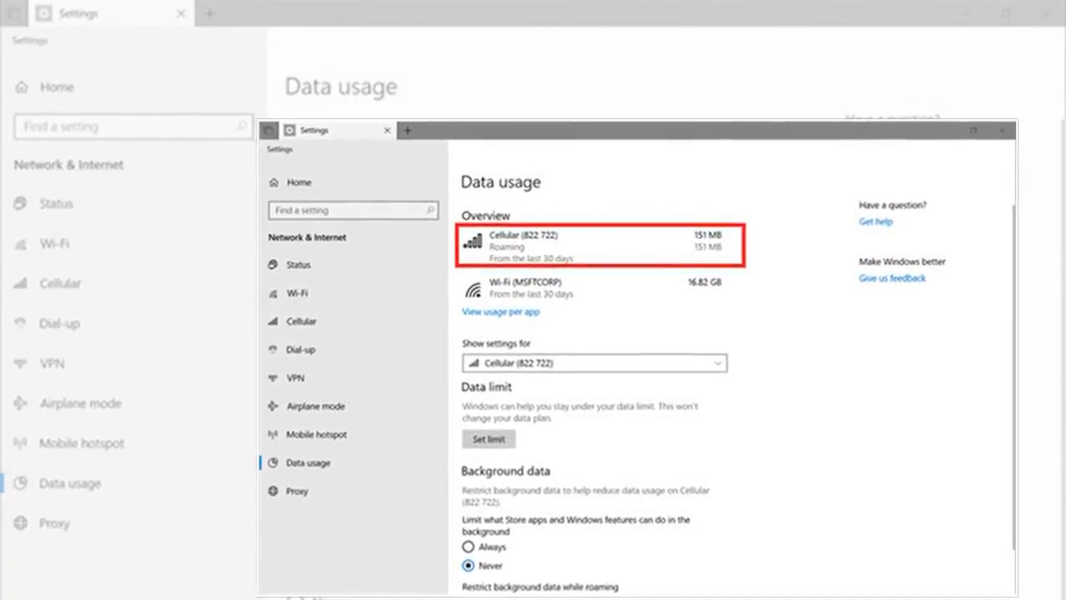
Return from Data usage to the blank Document1 with Excel, PowerPoint and Outlook tabs
left_click_drag(333, 129, 360, 143)
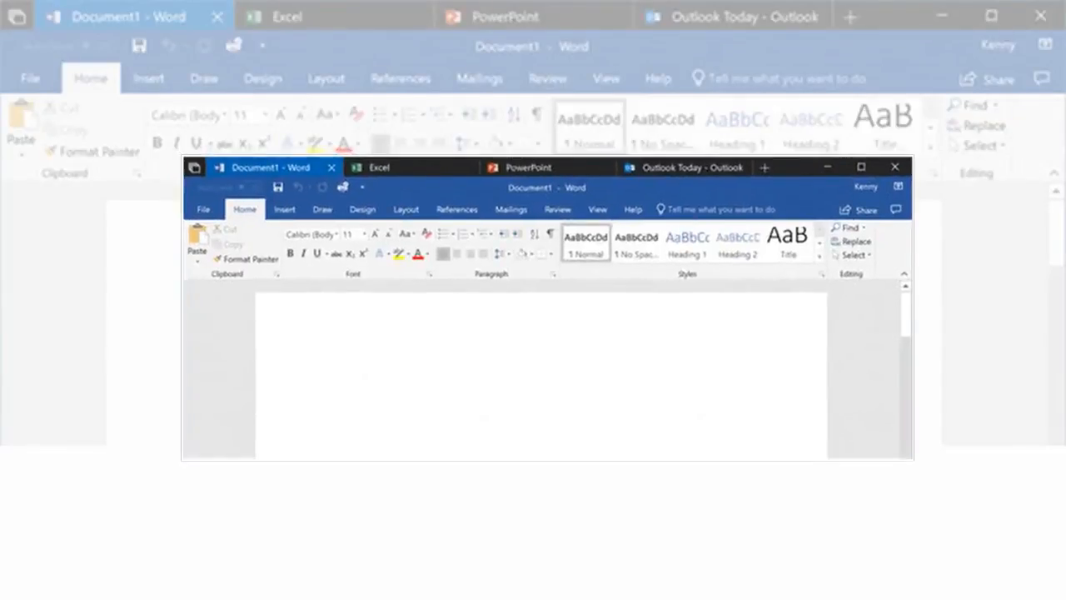
left_click_drag(529, 167, 545, 186)
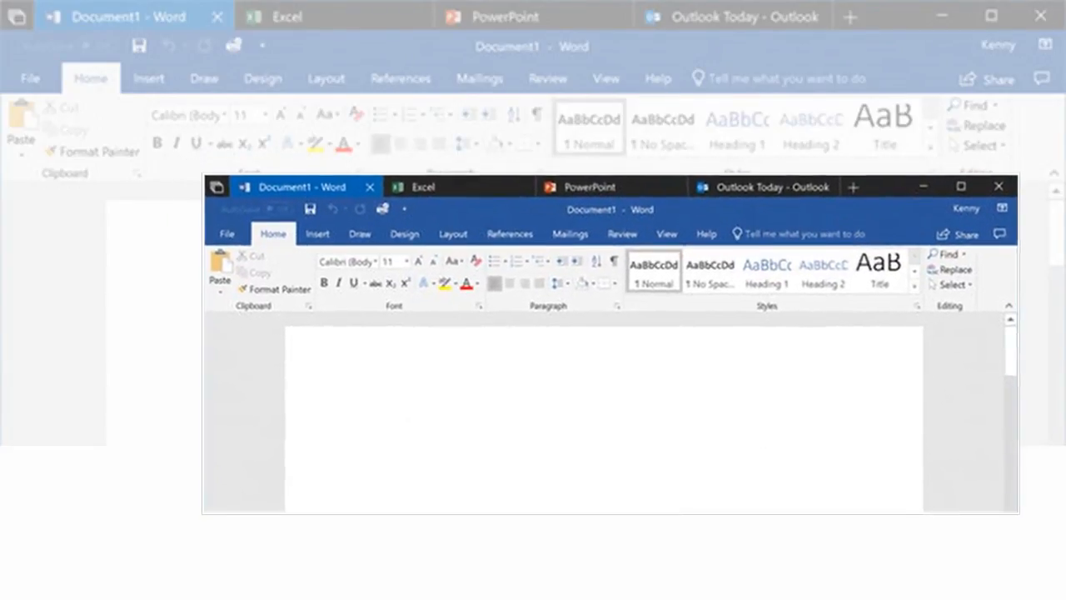